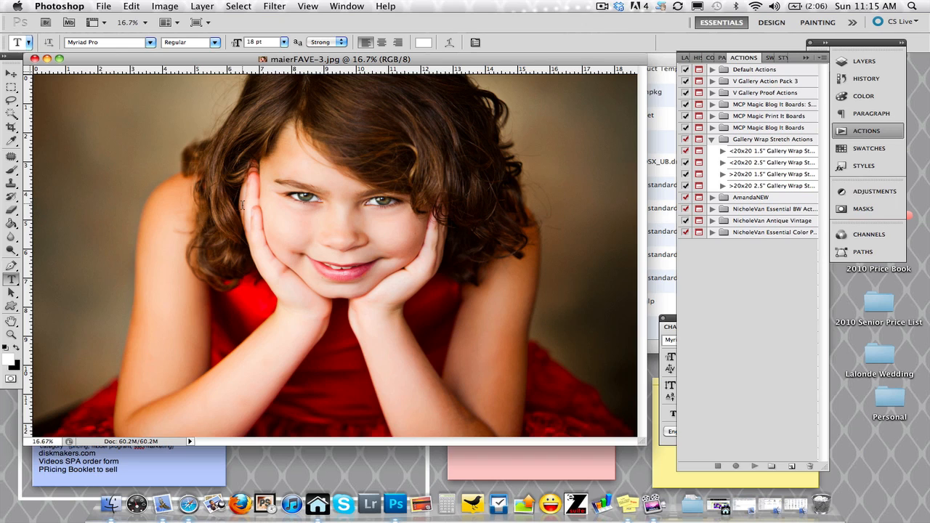
mouse_move(278, 300)
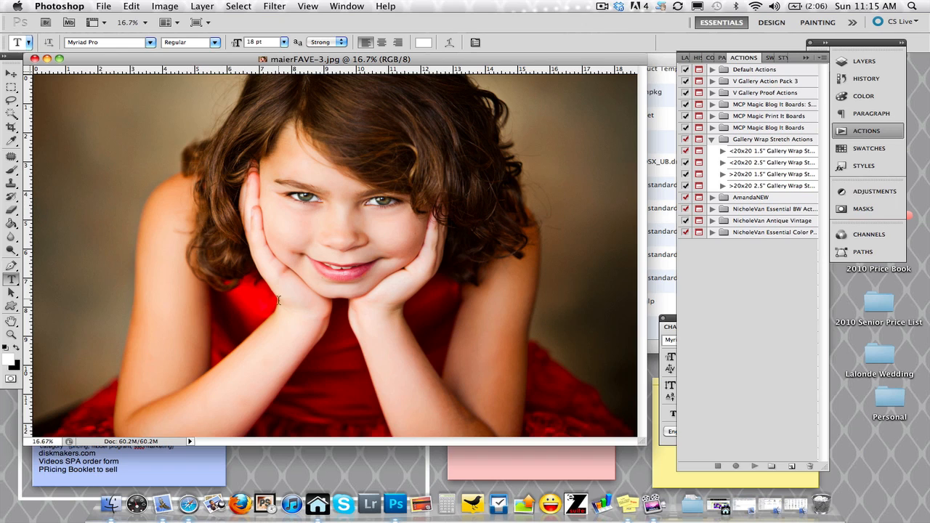
mouse_move(298, 301)
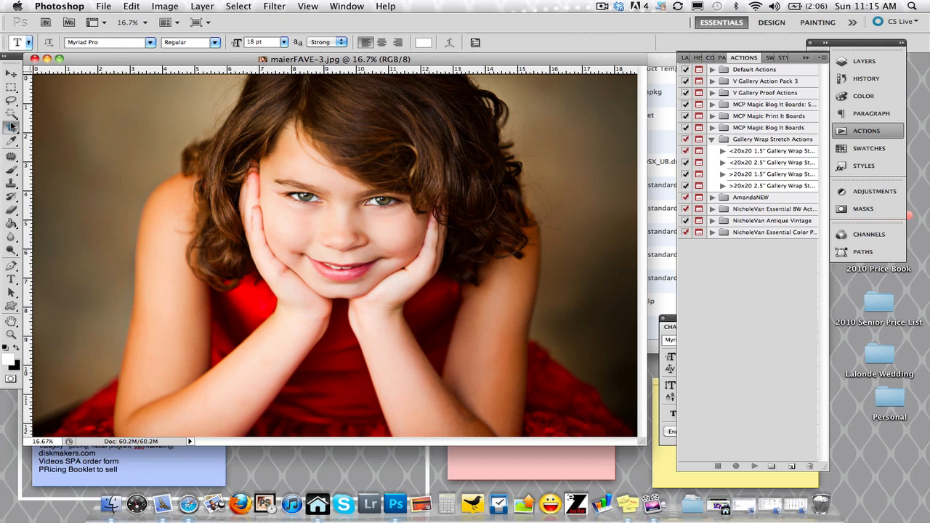
Set up the Crop tool with a 12 in wide by 8 in high landscape size.
click(11, 127)
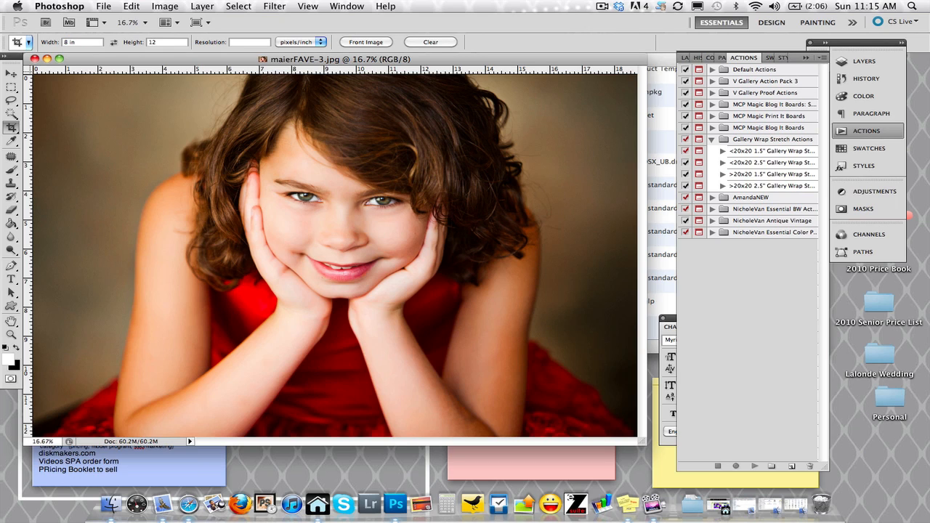
click(114, 41)
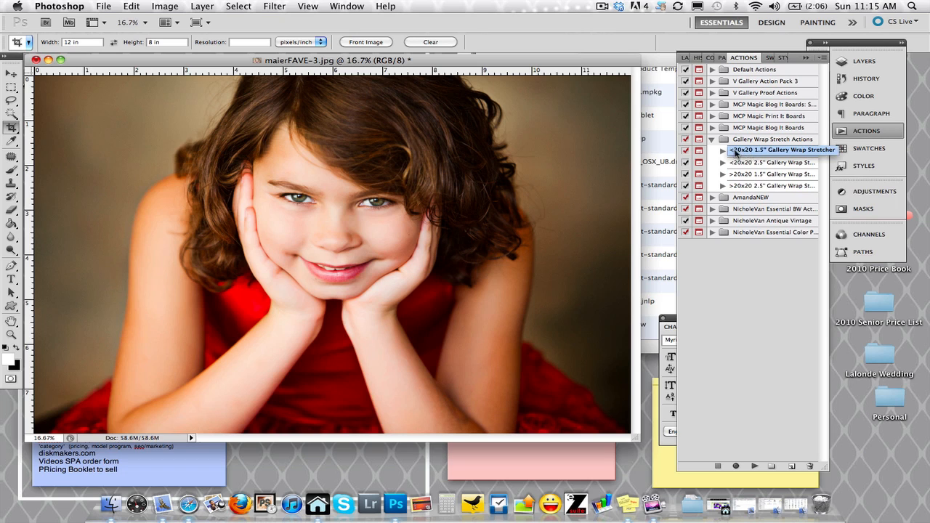
Play the 20x20 1.5" Gallery Wrap Stretcher action on the portrait.
click(722, 151)
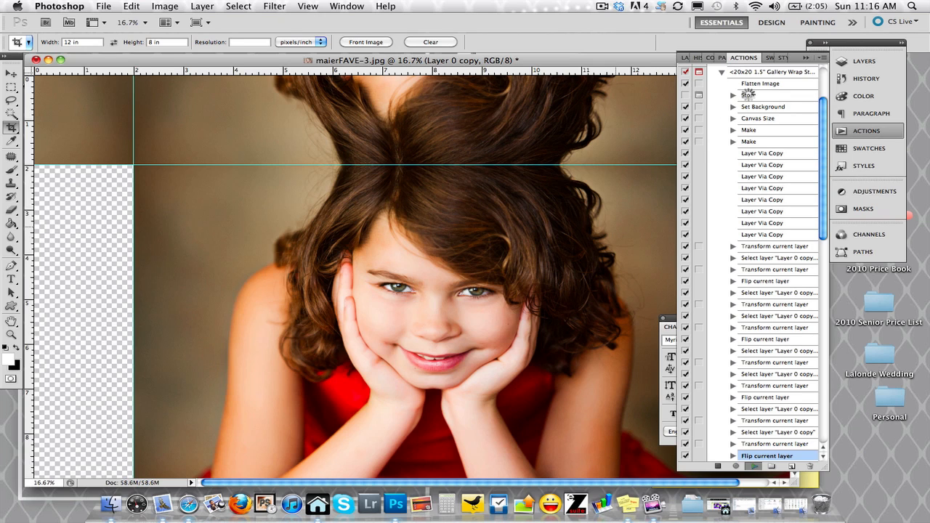
mouse_move(750, 96)
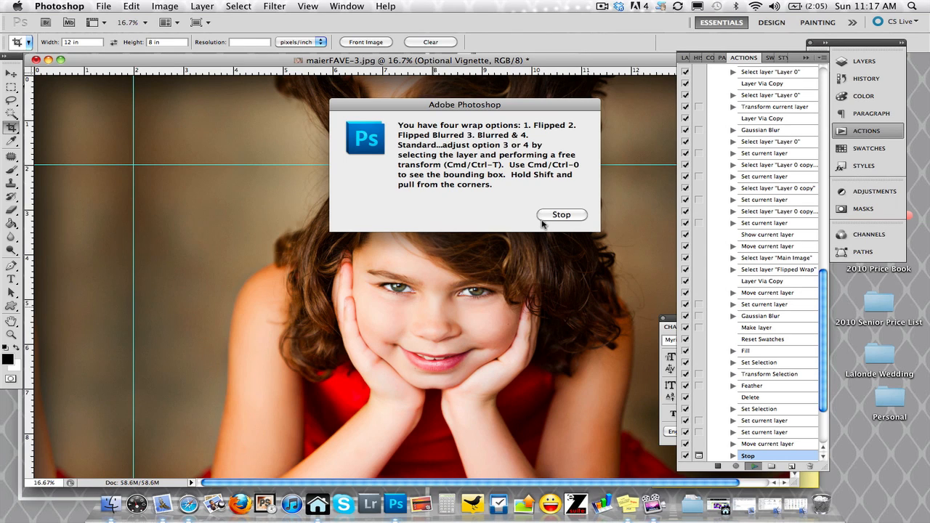
Dismiss the wrap-options note, hide Flipped Wrap, and move Flipped Blurred Wrap above it.
click(561, 214)
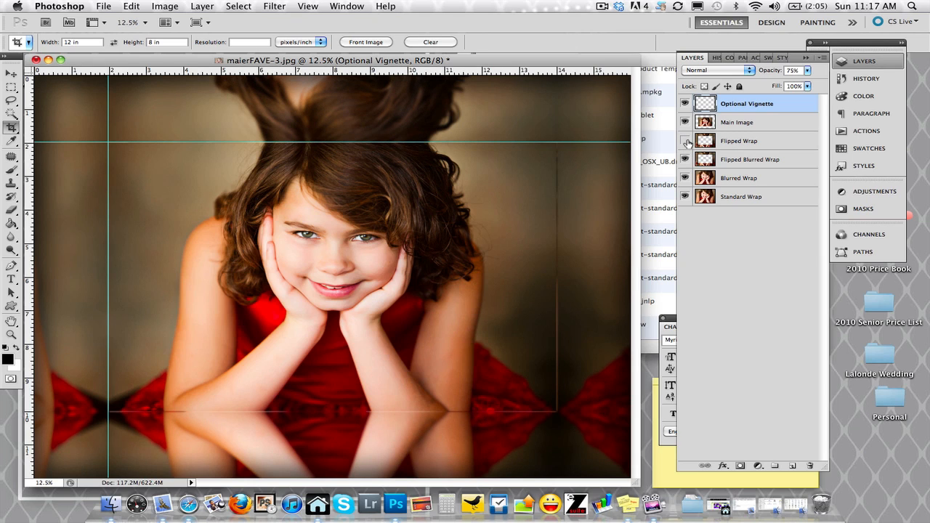
click(685, 140)
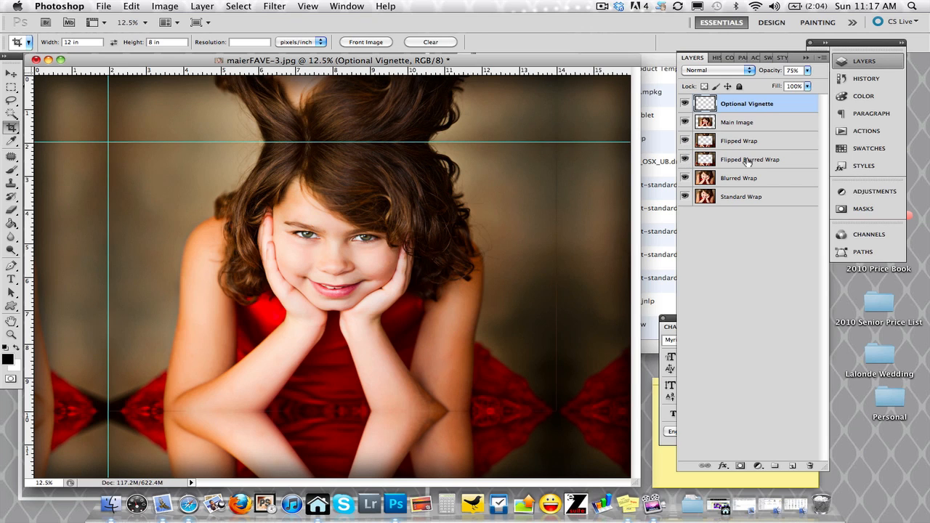
click(752, 159)
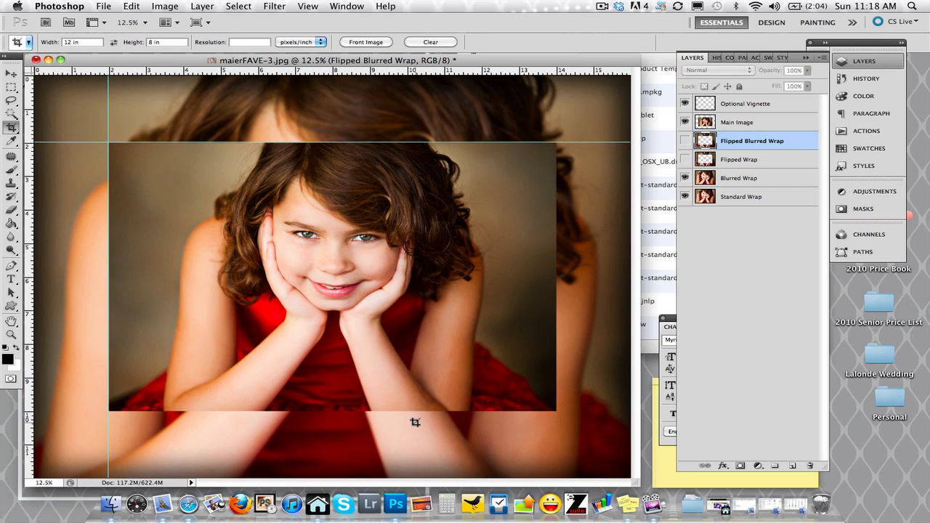
mouse_move(694, 158)
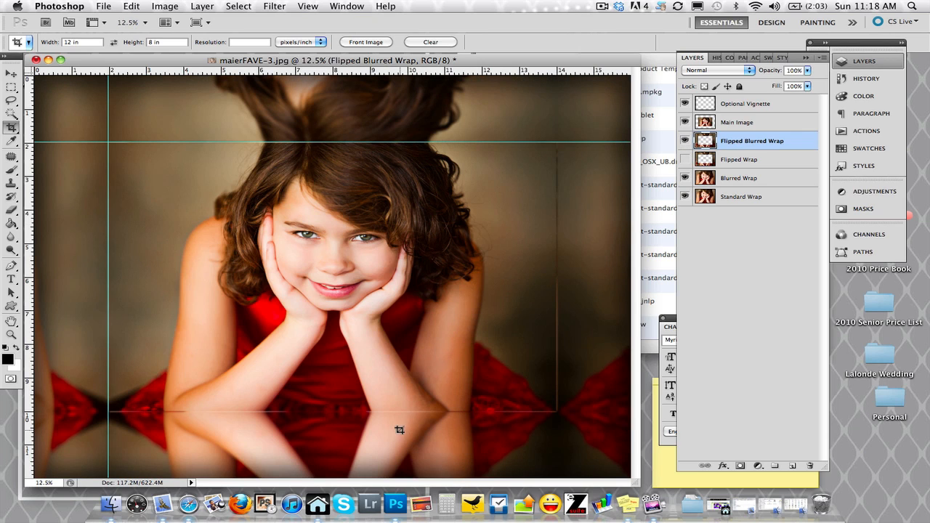
mouse_move(342, 115)
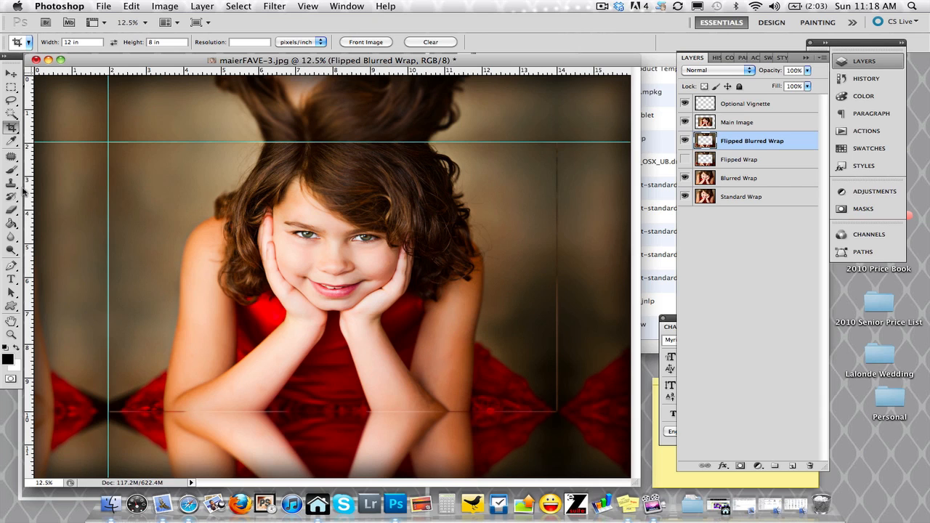
Switch to the Clone Stamp tool to clean up the edge wrap.
click(12, 184)
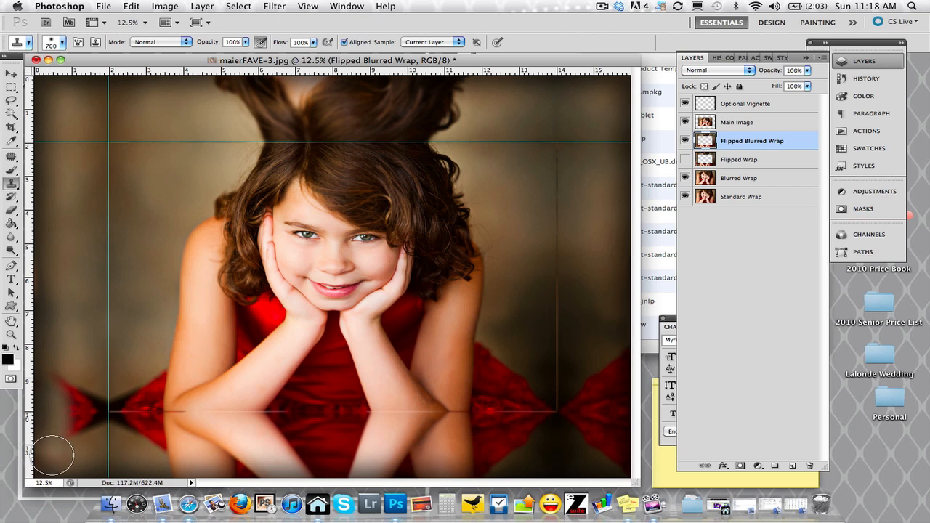
mouse_move(598, 140)
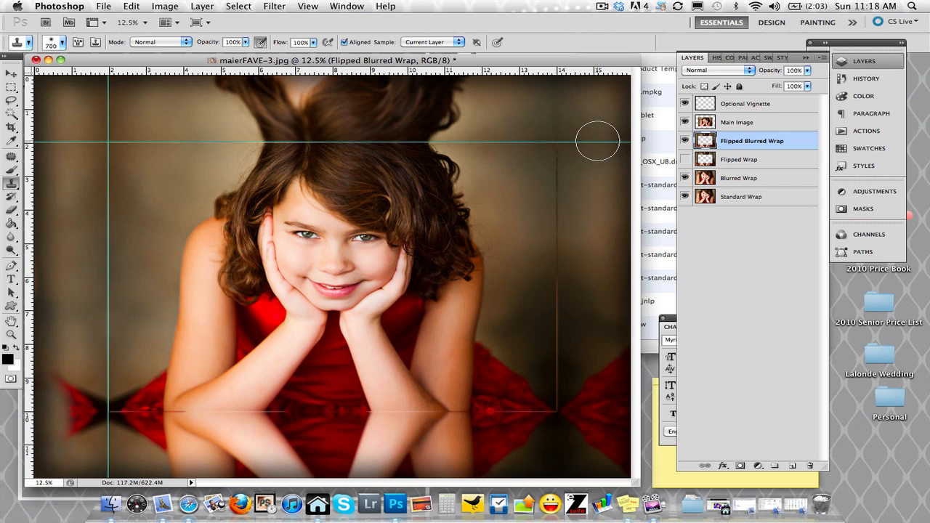
mouse_move(580, 184)
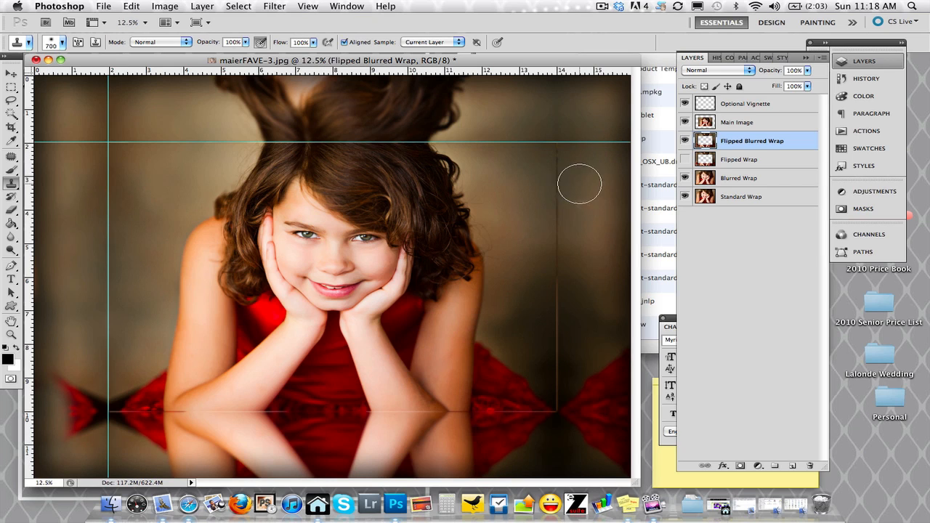
mouse_move(559, 160)
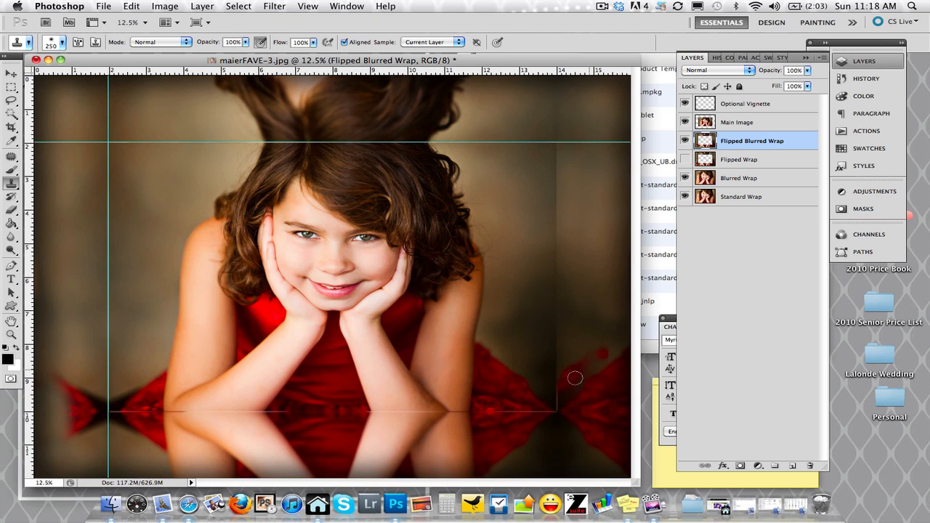
mouse_move(609, 432)
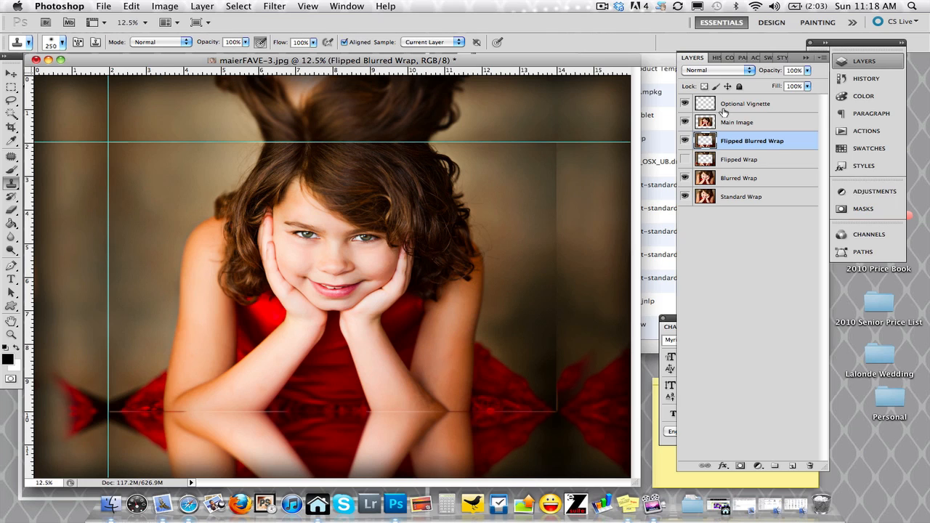
mouse_move(722, 132)
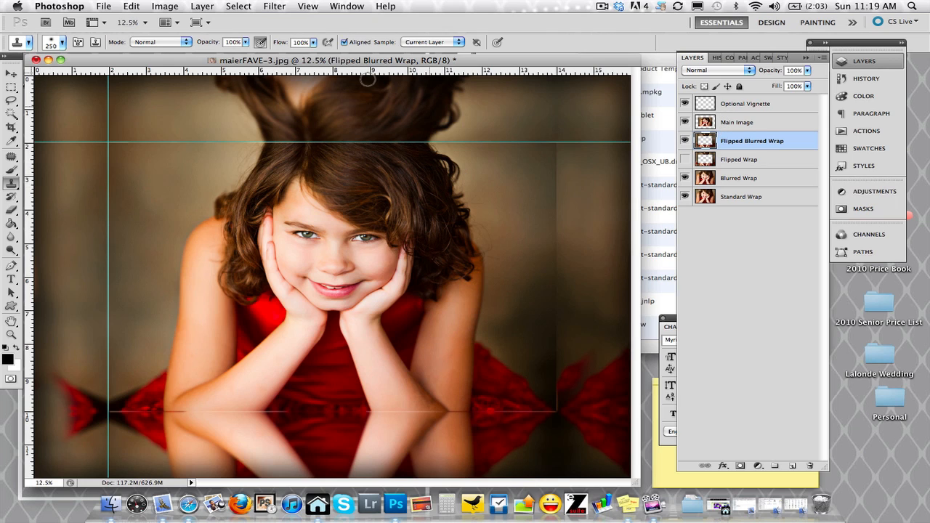
Create a new Layer 1 and ready the Paint Bucket for a dark red fill.
click(202, 5)
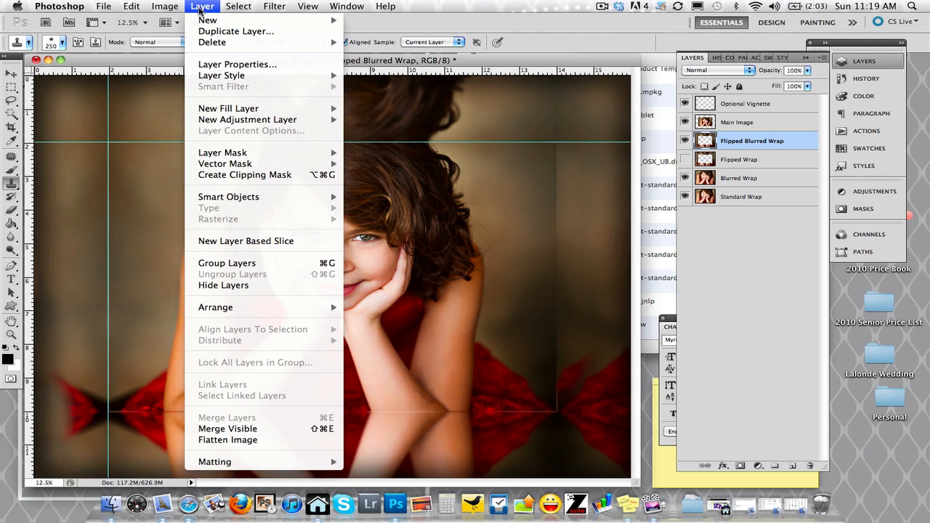
click(202, 6)
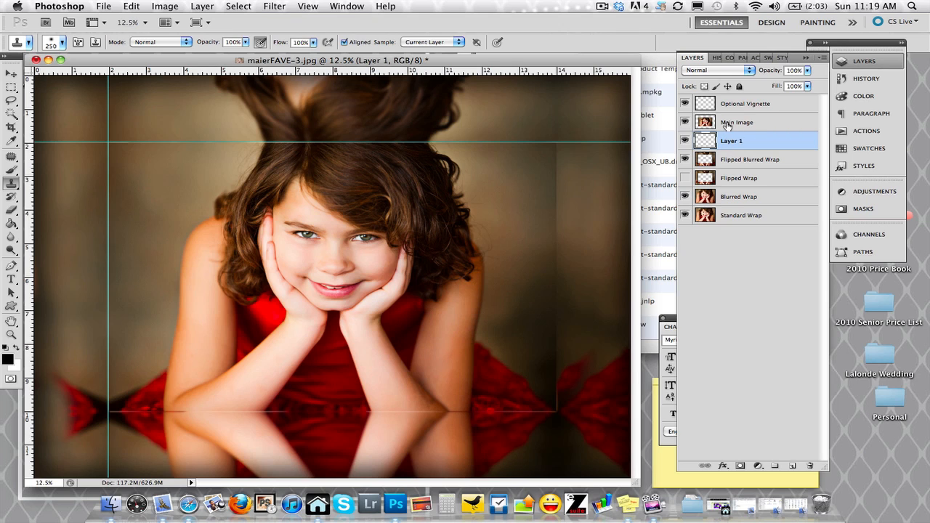
click(11, 223)
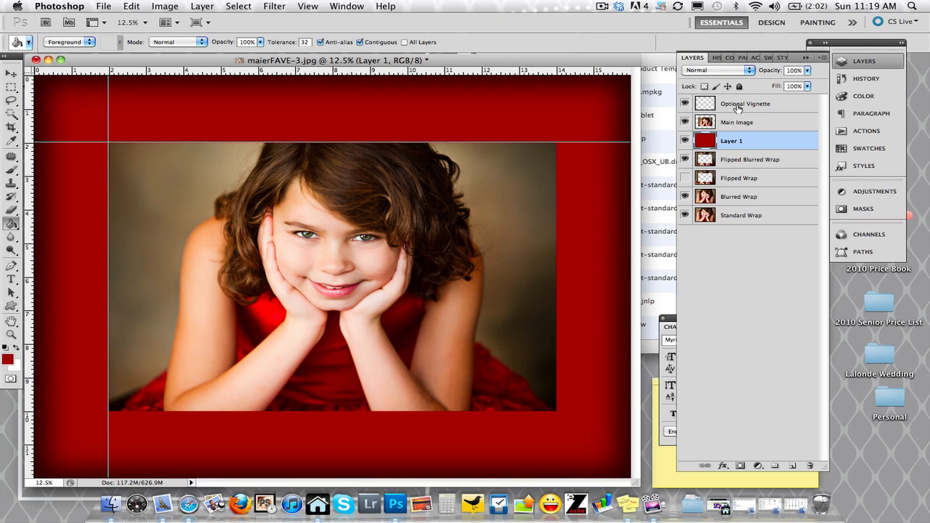
mouse_move(265, 89)
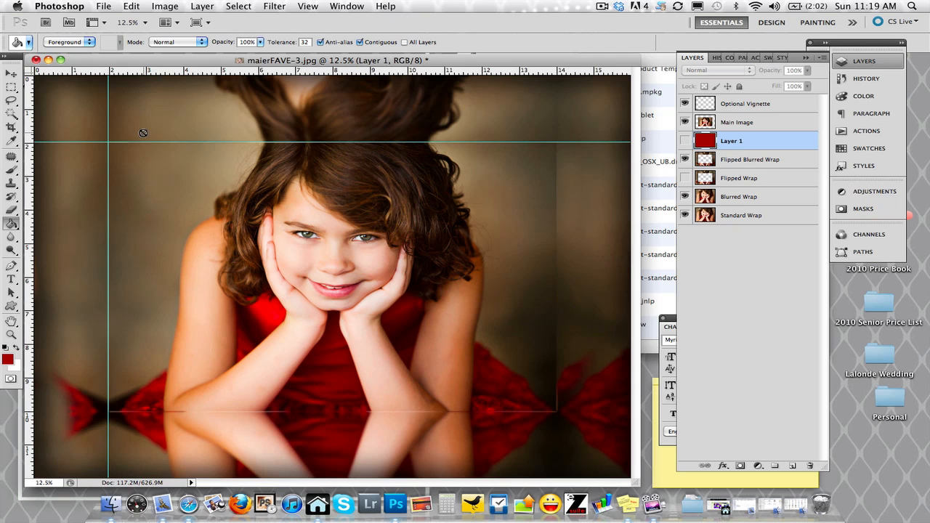
mouse_move(105, 7)
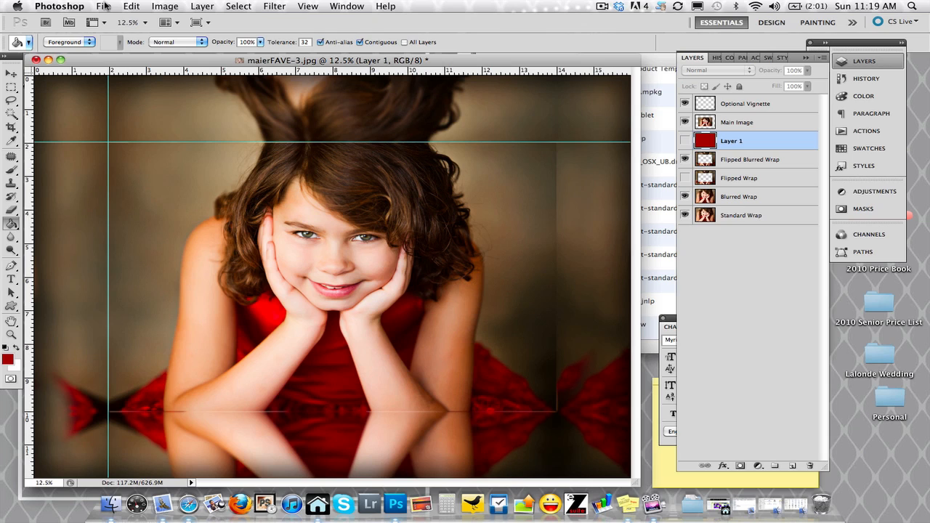
mouse_move(494, 349)
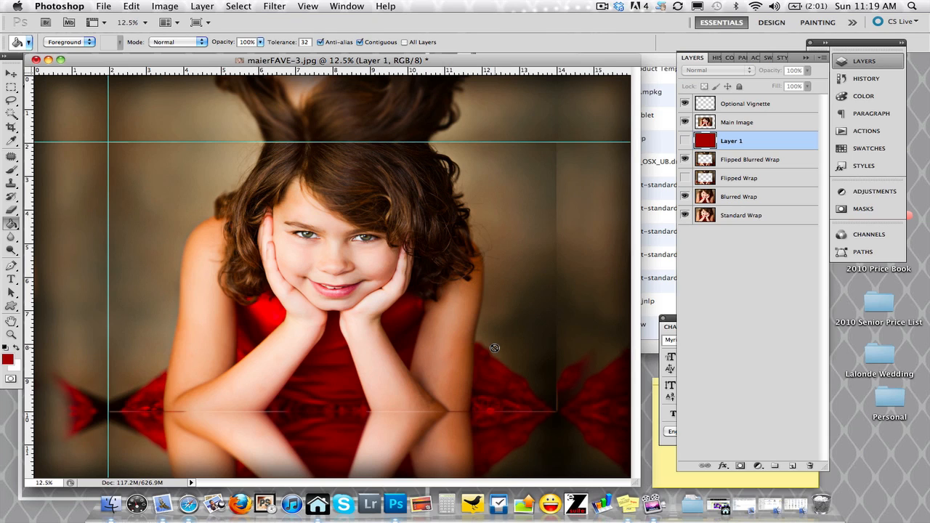